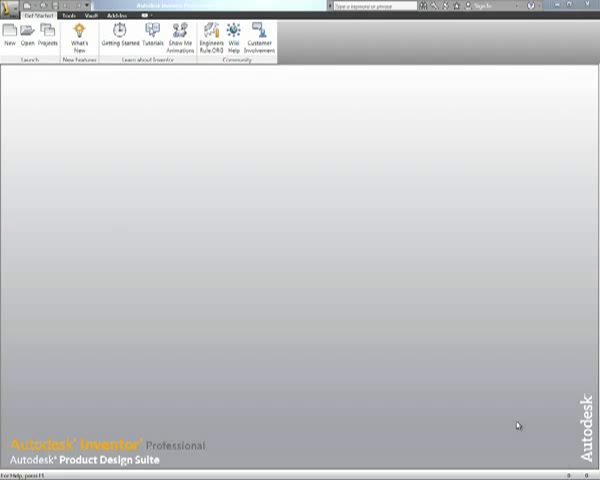
Step: Browse to the bracket DWG file and open its top, front and side views
click(44, 44)
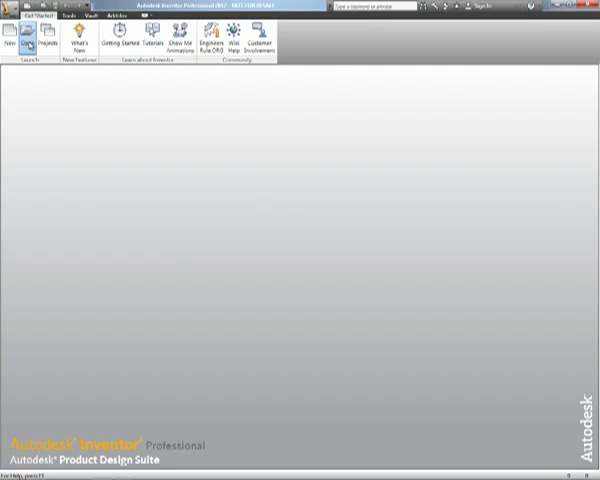
click(12, 40)
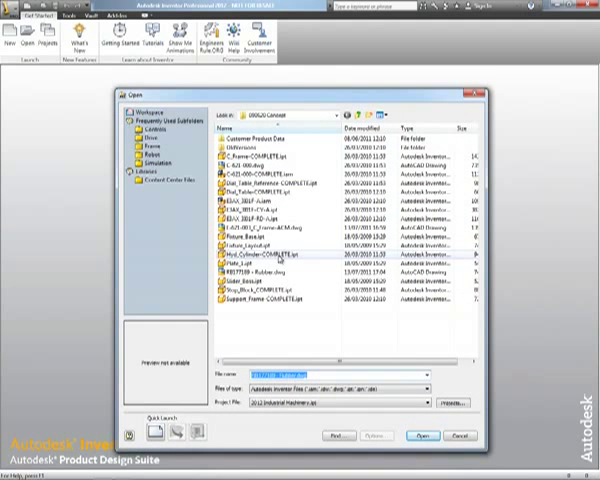
click(270, 272)
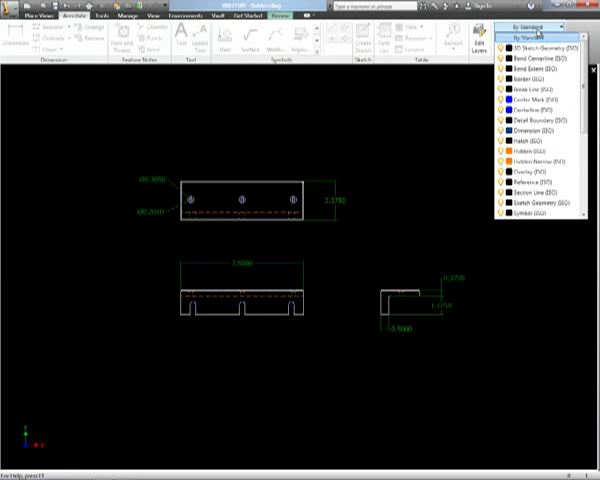
Step: Copy the drawing's view geometry for reuse in a new part sketch
scroll(down, 3)
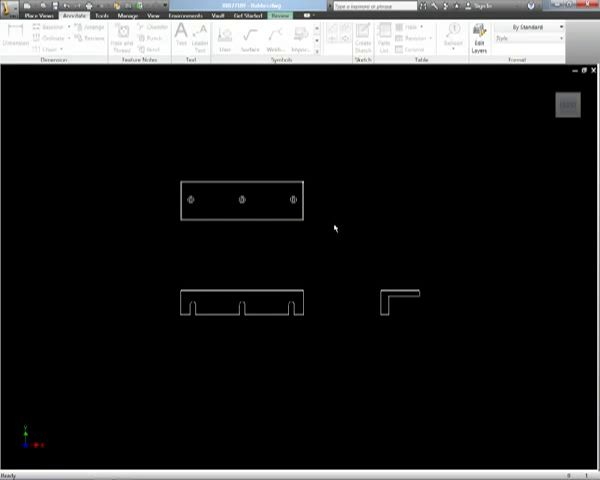
right_click(336, 228)
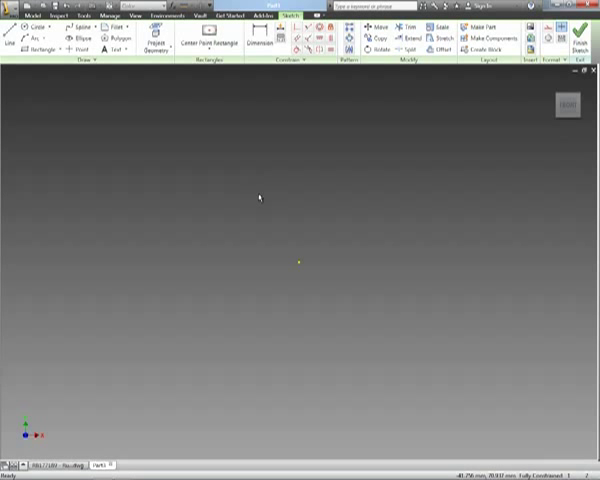
mouse_move(228, 252)
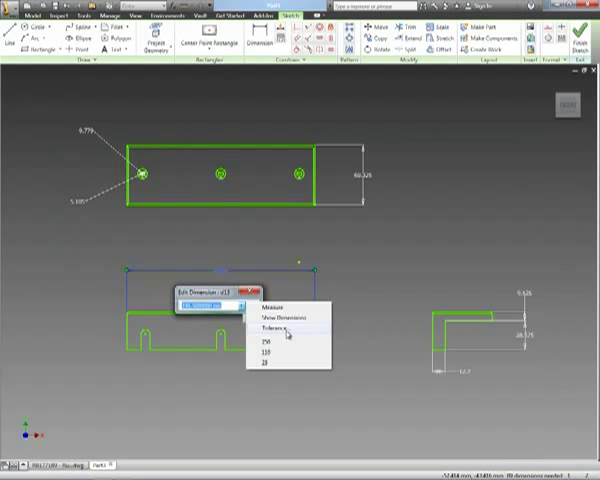
Step: Paste the copied top, front and side views into the empty part sketch
click(268, 328)
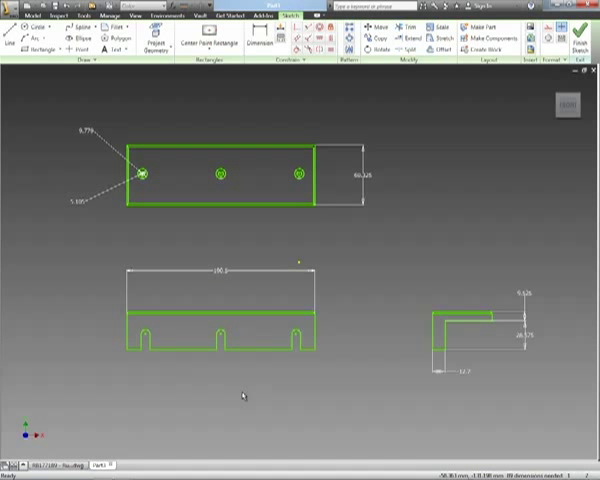
mouse_move(256, 376)
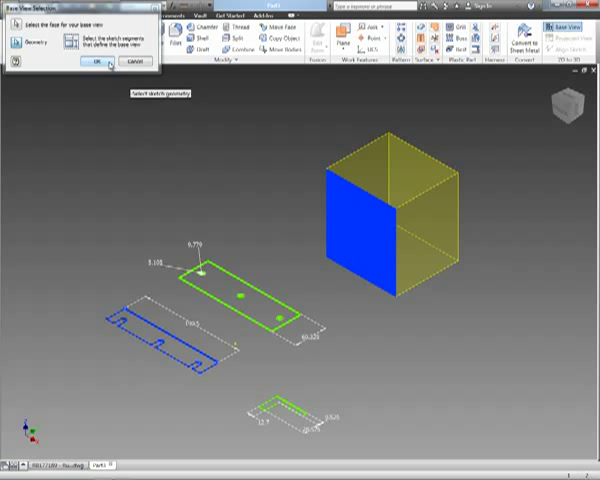
Step: Pick the base face and fold each view's geometry into its 3D position
click(80, 60)
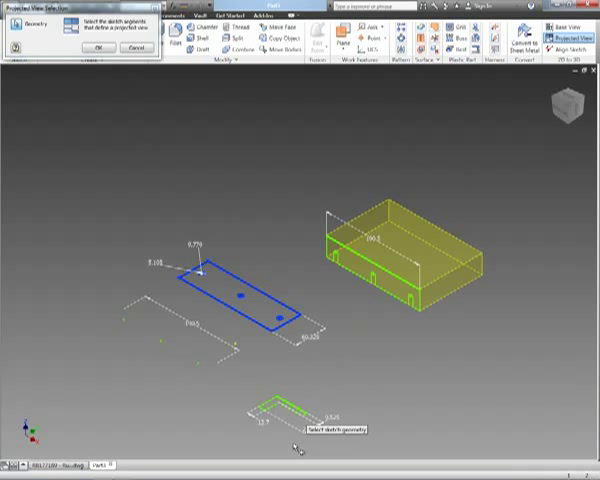
click(96, 48)
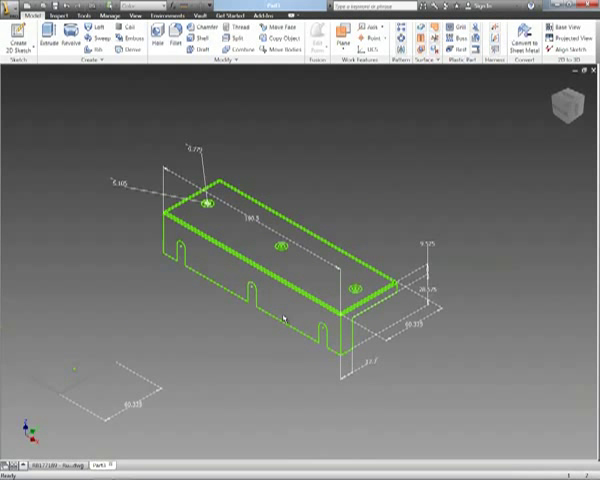
Step: Extrude the top-view profile to the side view's height as the top plate
click(30, 32)
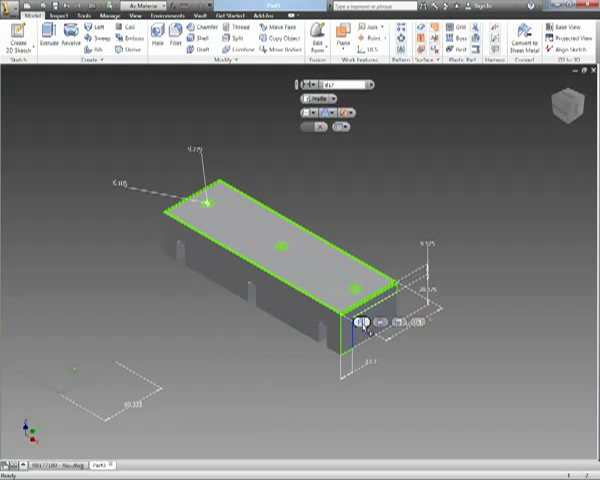
click(32, 28)
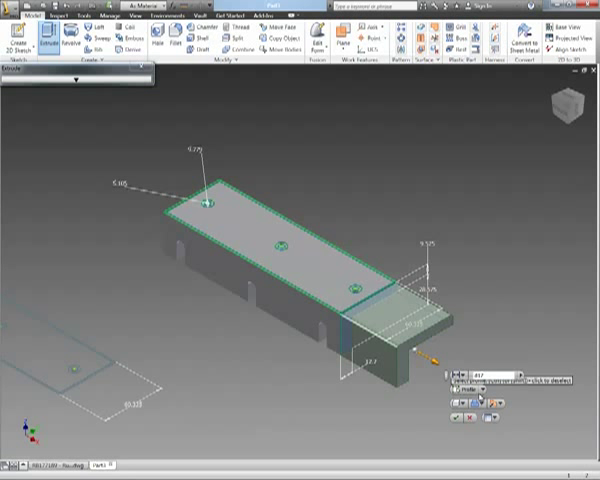
Step: Extrude the end flange and drill counterbored holes through the top plate
click(482, 404)
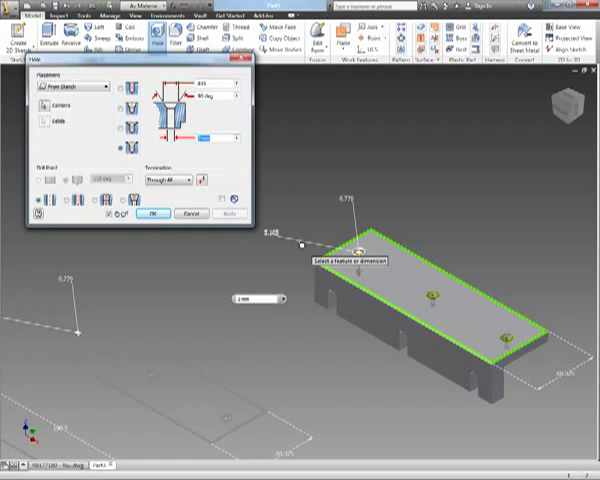
click(152, 214)
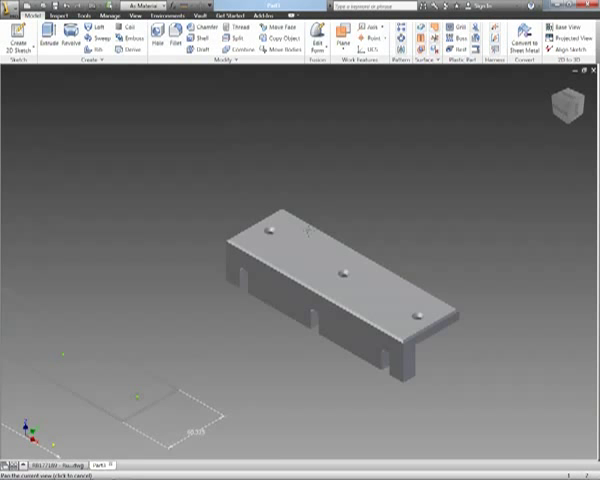